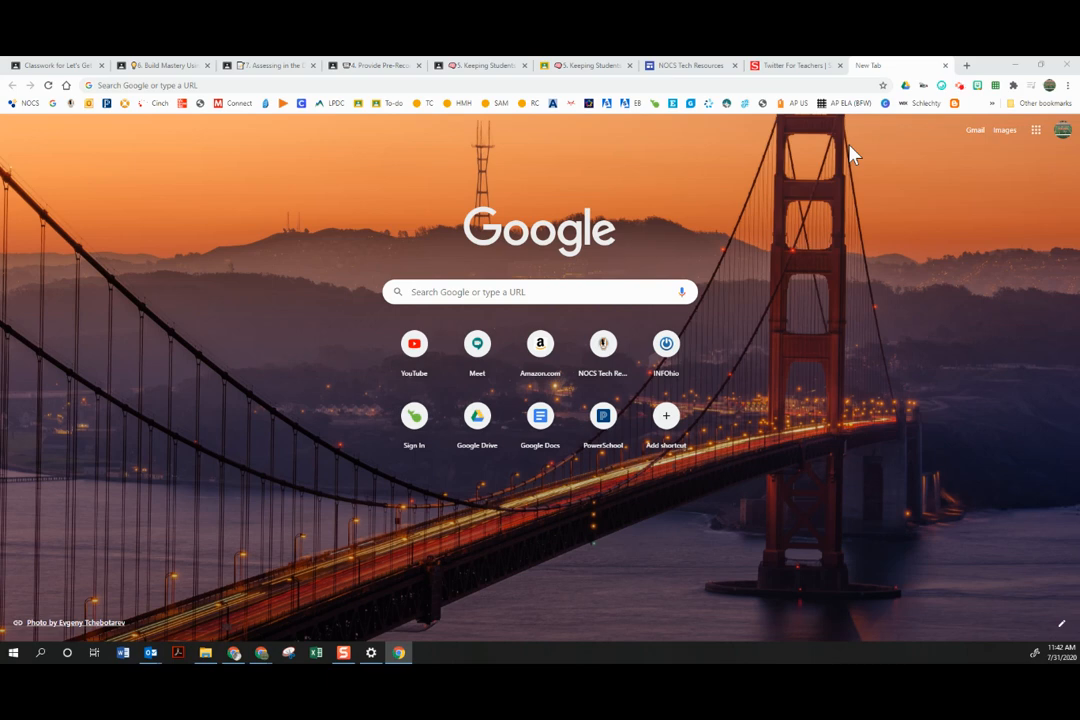
{"action": "mouse_move", "coordinate": [850, 150]}
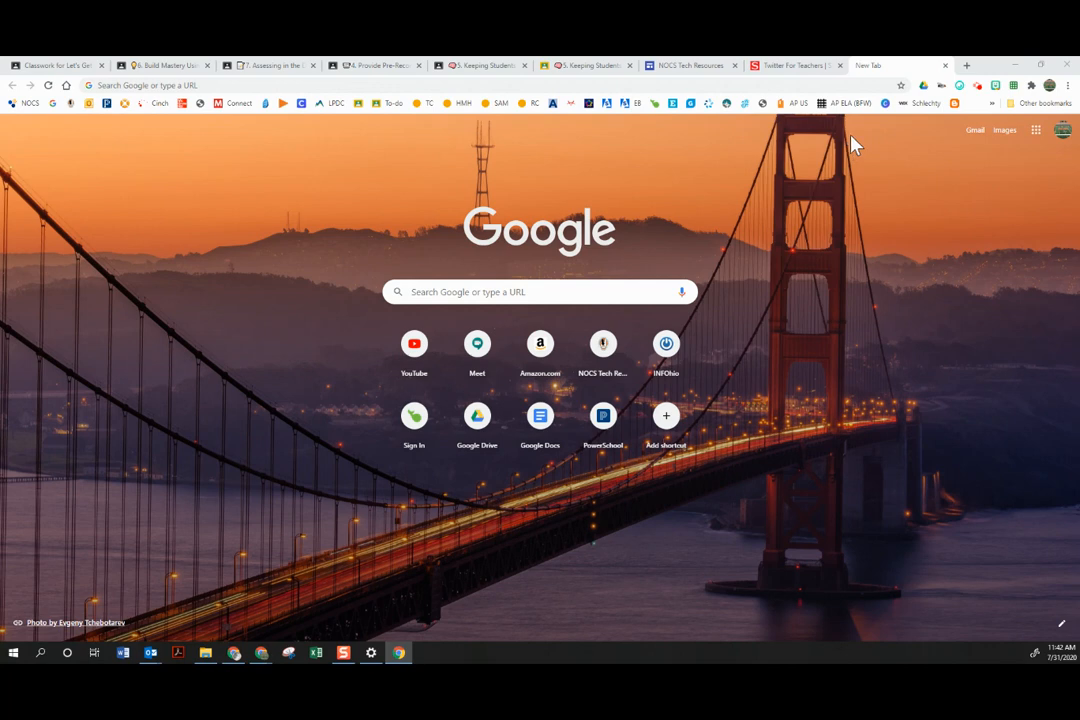
{"action": "mouse_move", "coordinate": [873, 158]}
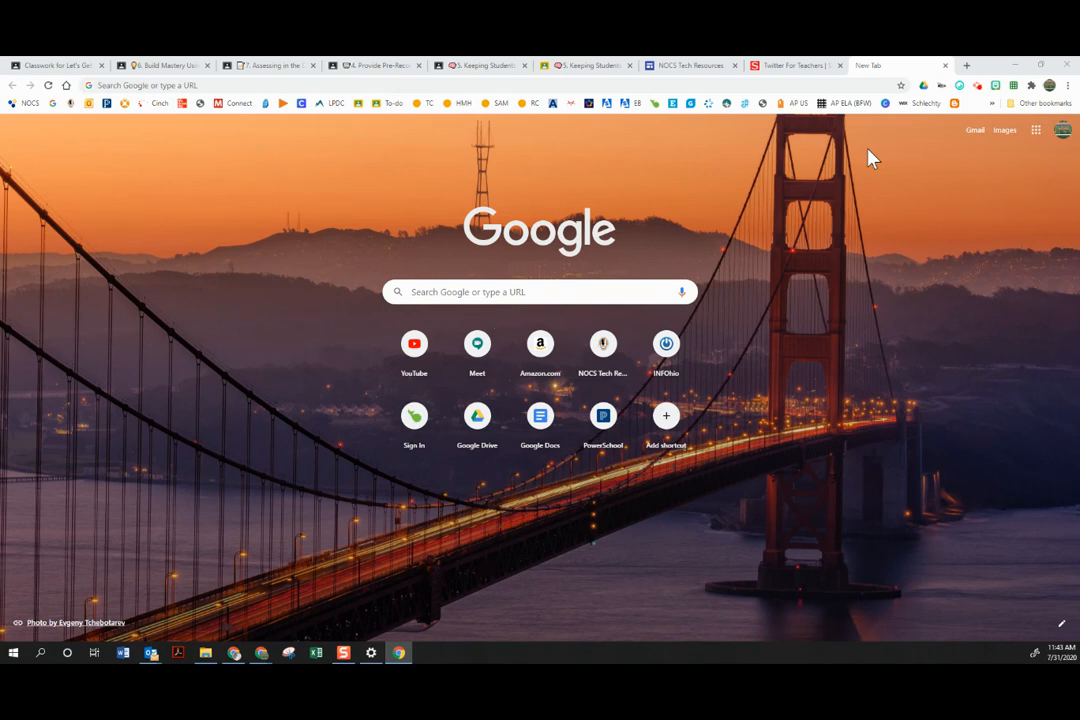
{"action": "mouse_move", "coordinate": [896, 131]}
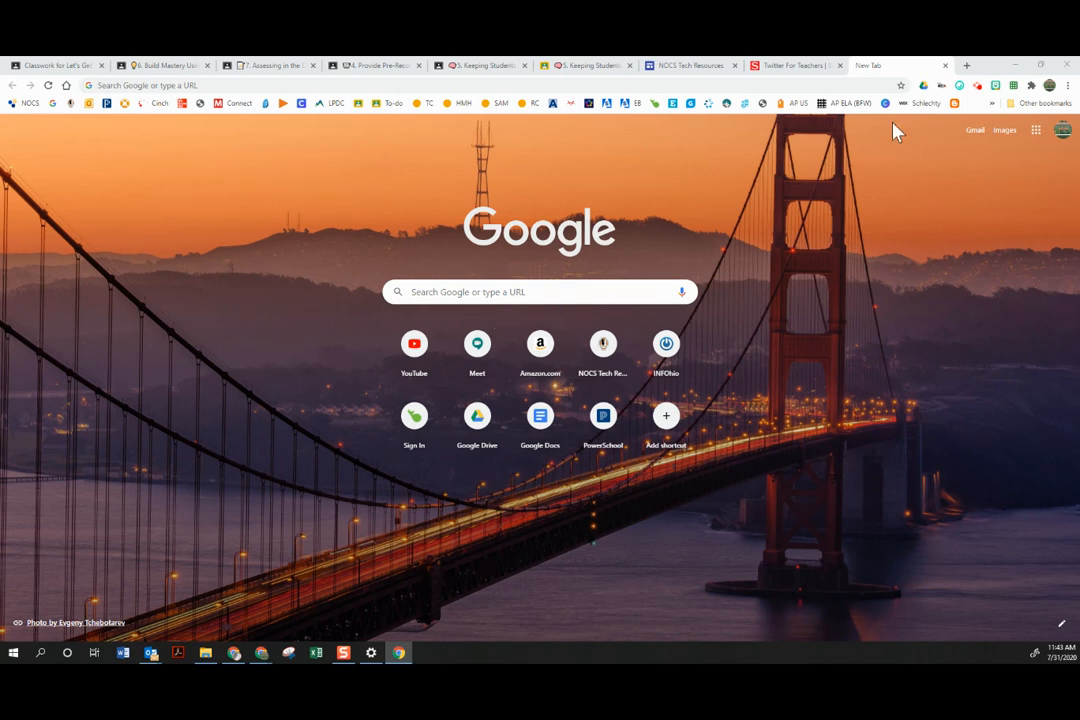
{"action": "mouse_move", "coordinate": [1017, 97]}
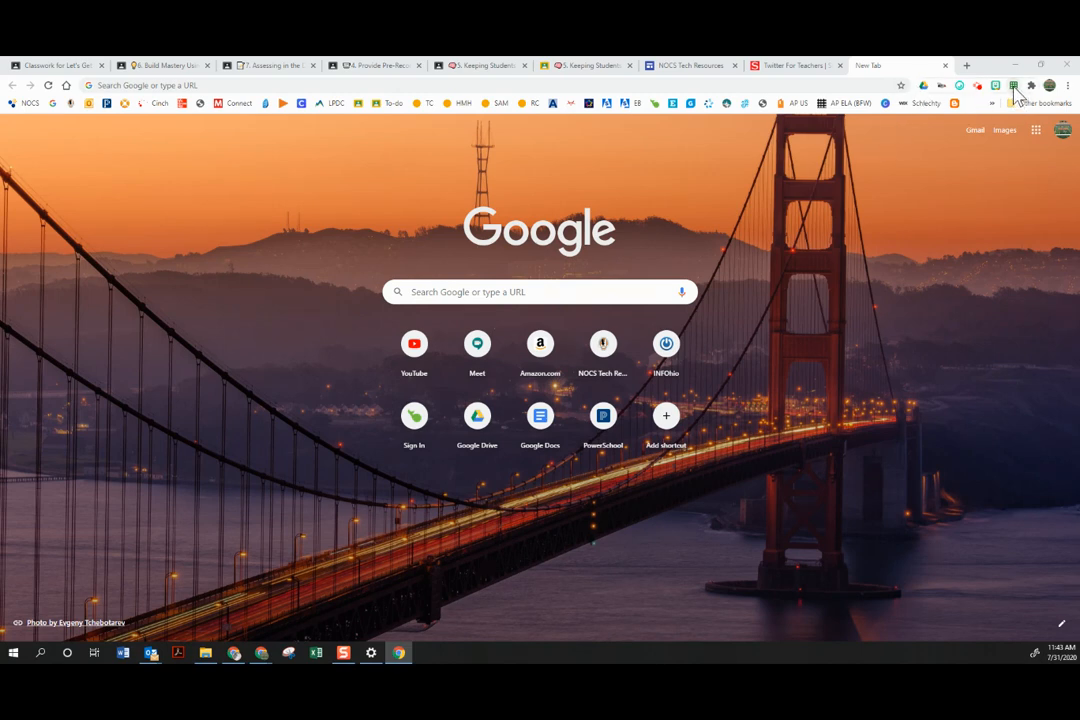
{"action": "mouse_move", "coordinate": [1013, 89]}
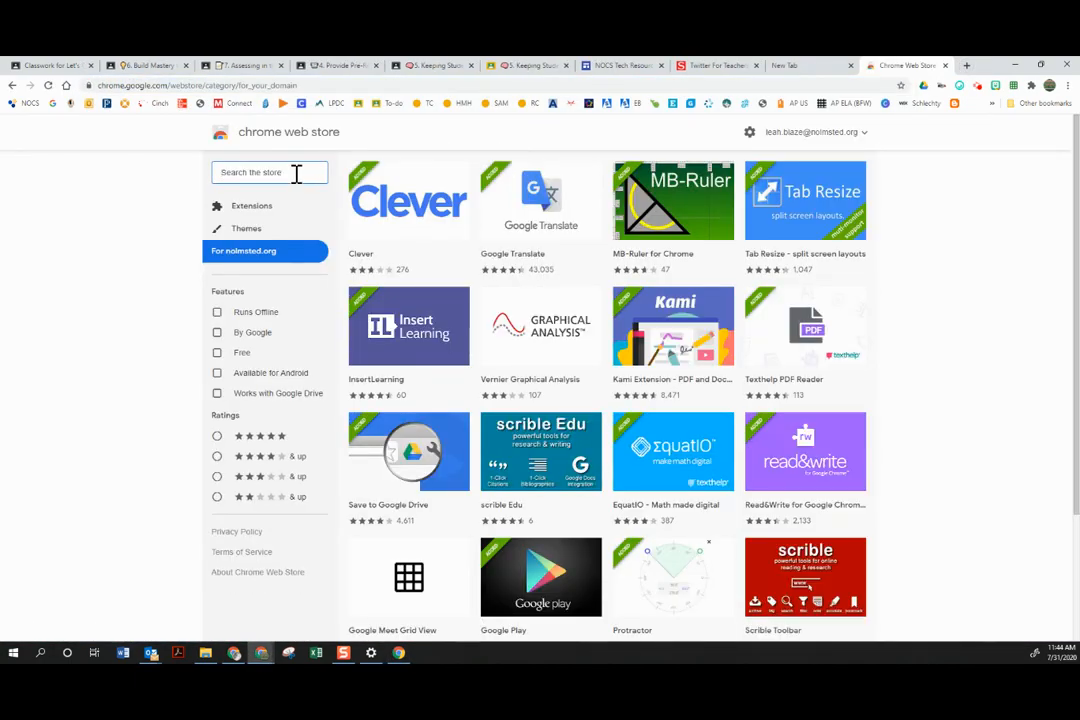
Search the Chrome Web Store for 'google meet' grid view extensions
{"action": "type", "text": "google meet grid view"}
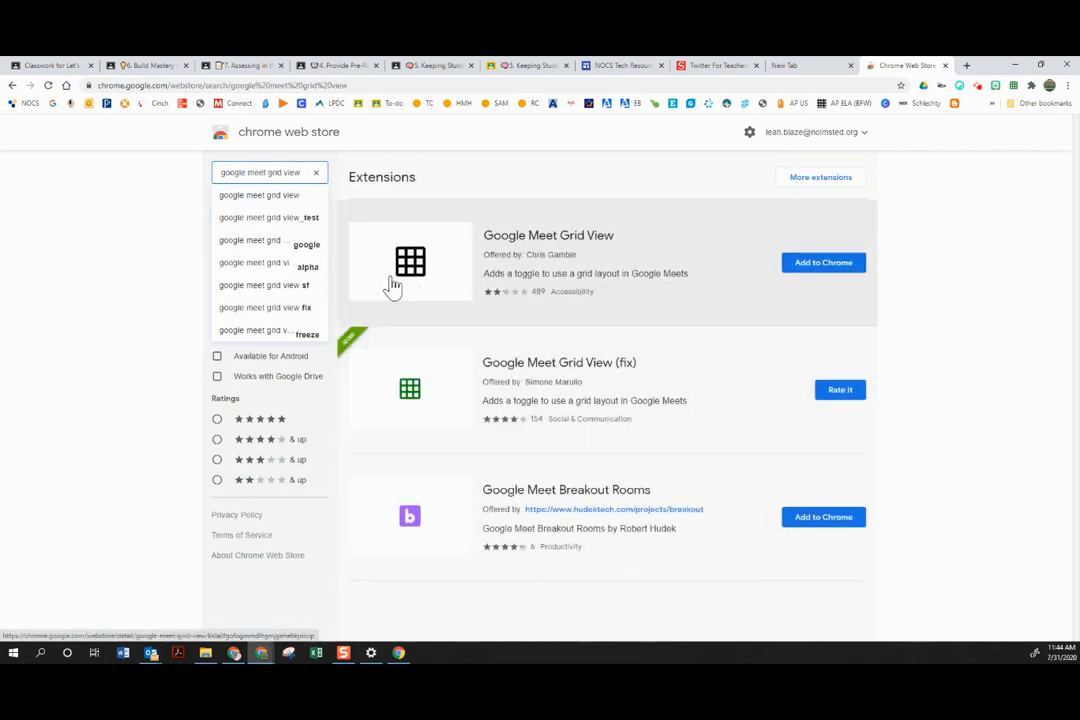
{"action": "mouse_move", "coordinate": [412, 268]}
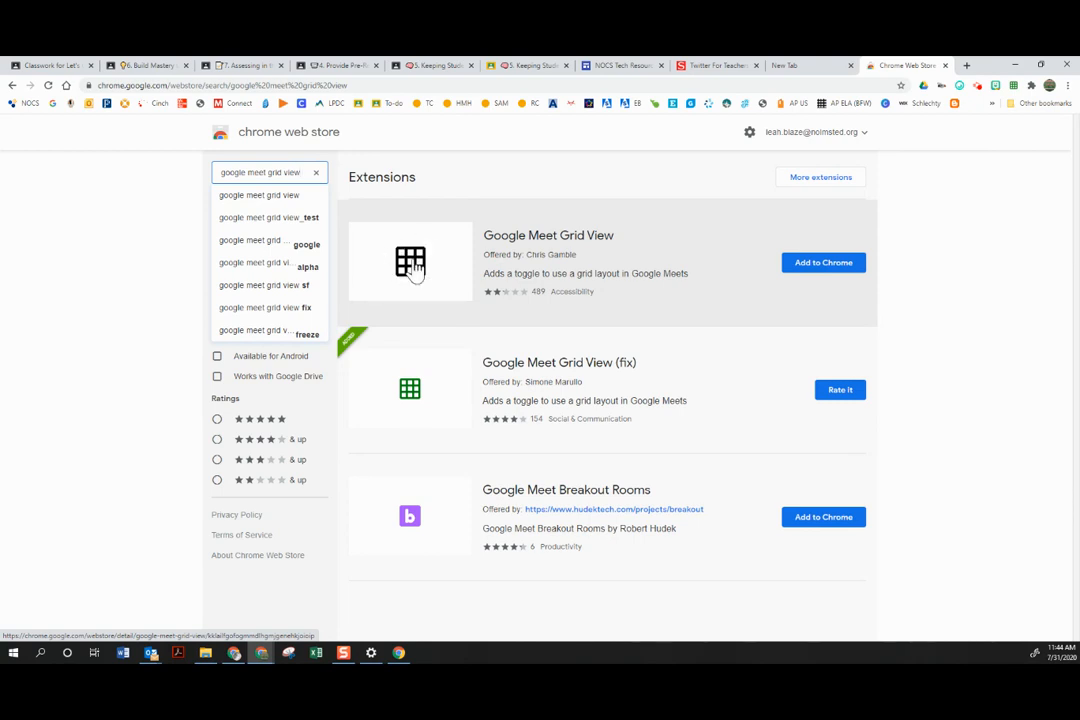
{"action": "mouse_move", "coordinate": [410, 280]}
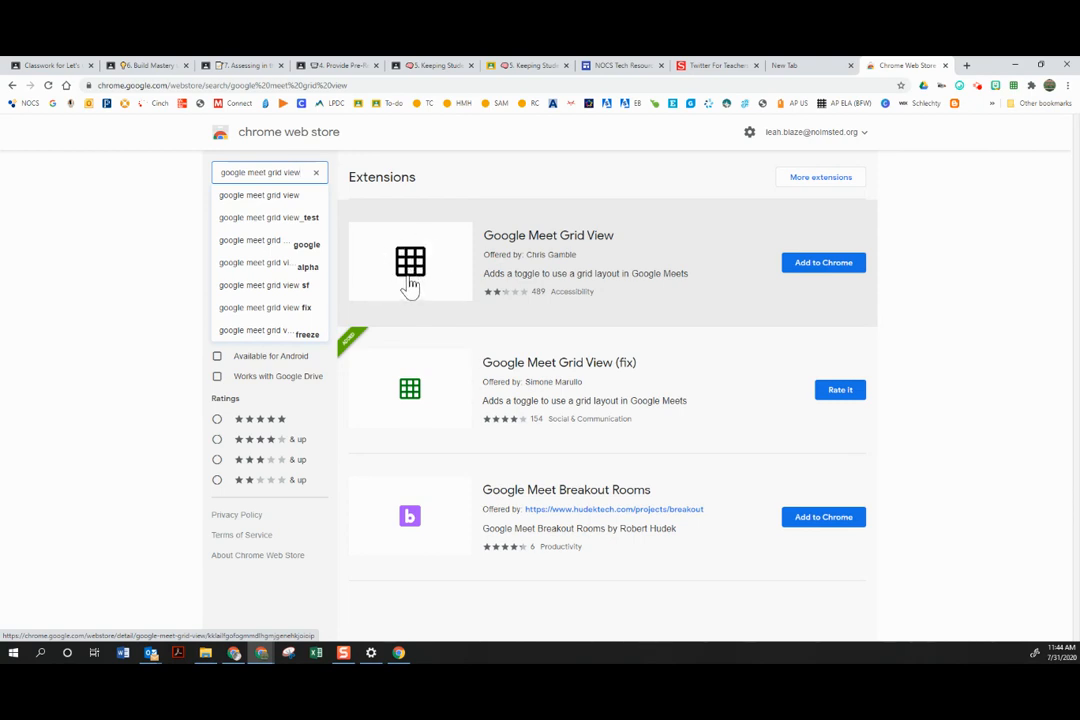
{"action": "mouse_move", "coordinate": [1005, 75]}
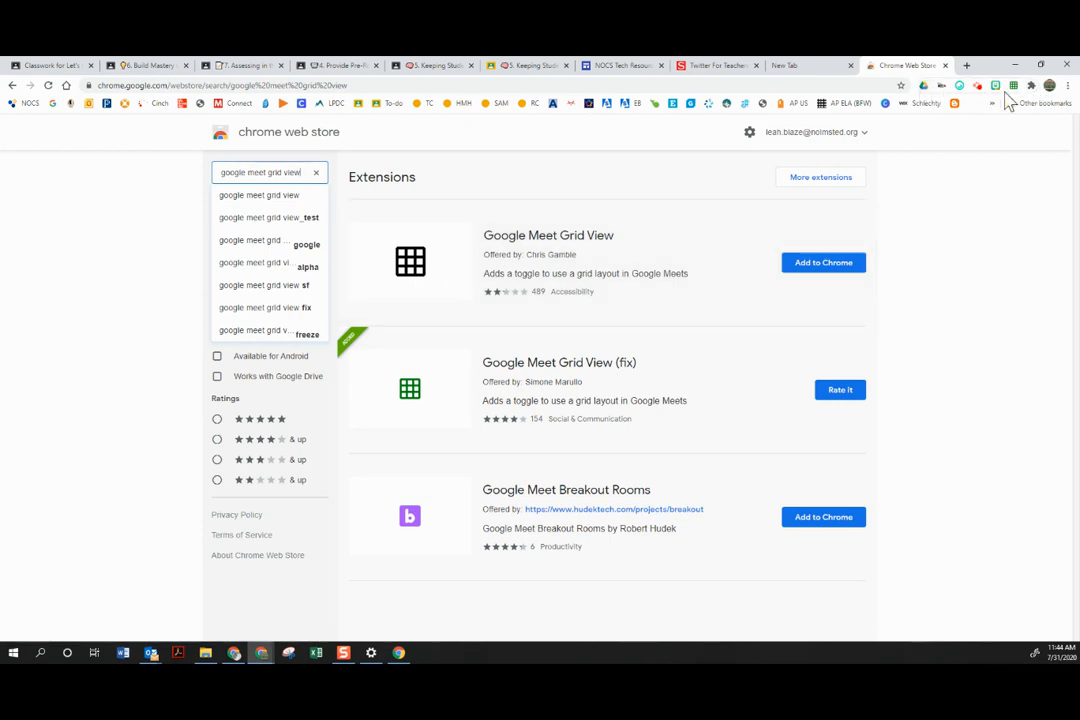
{"action": "left_click", "coordinate": [1014, 85]}
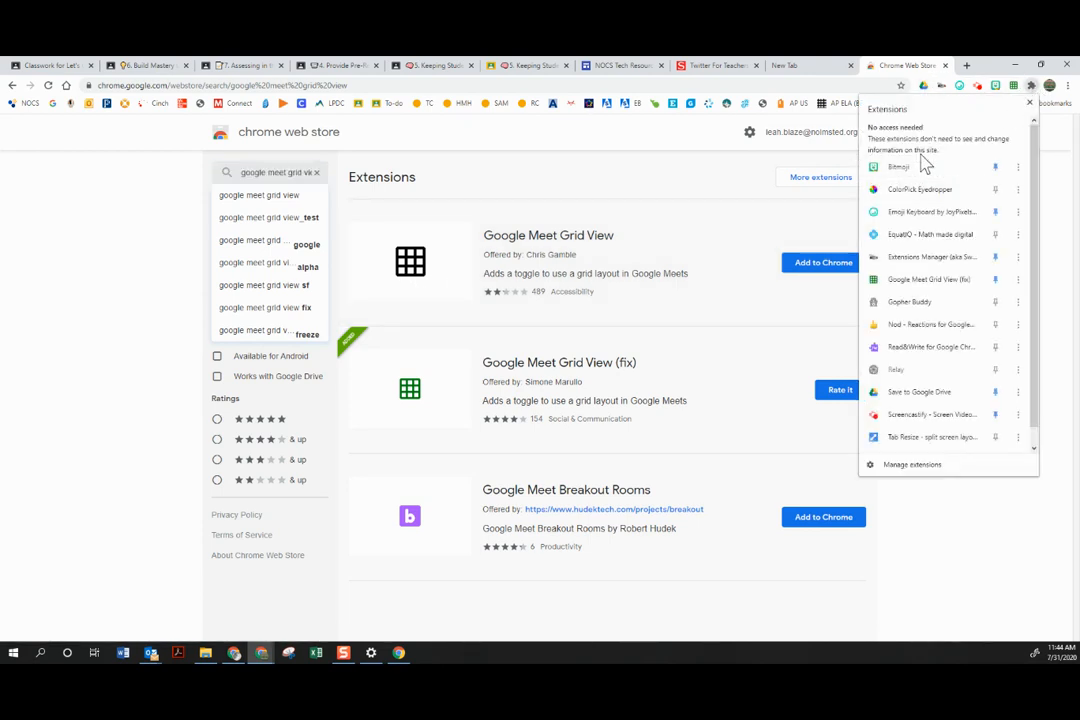
{"action": "mouse_move", "coordinate": [920, 189]}
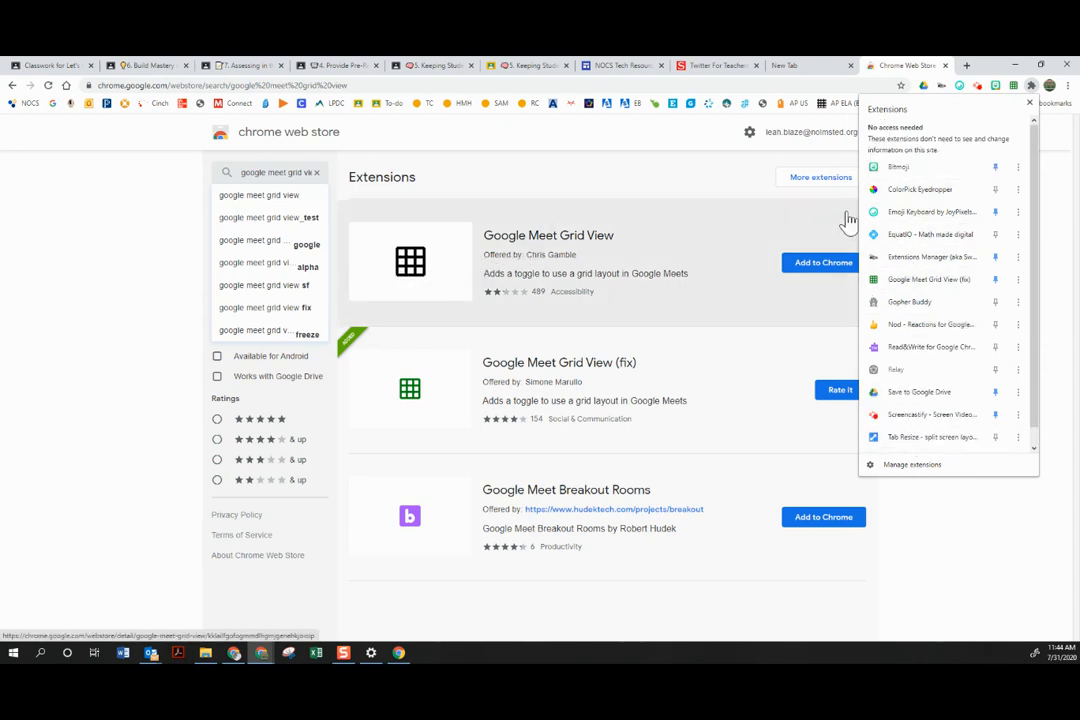
{"action": "left_click", "coordinate": [1018, 166]}
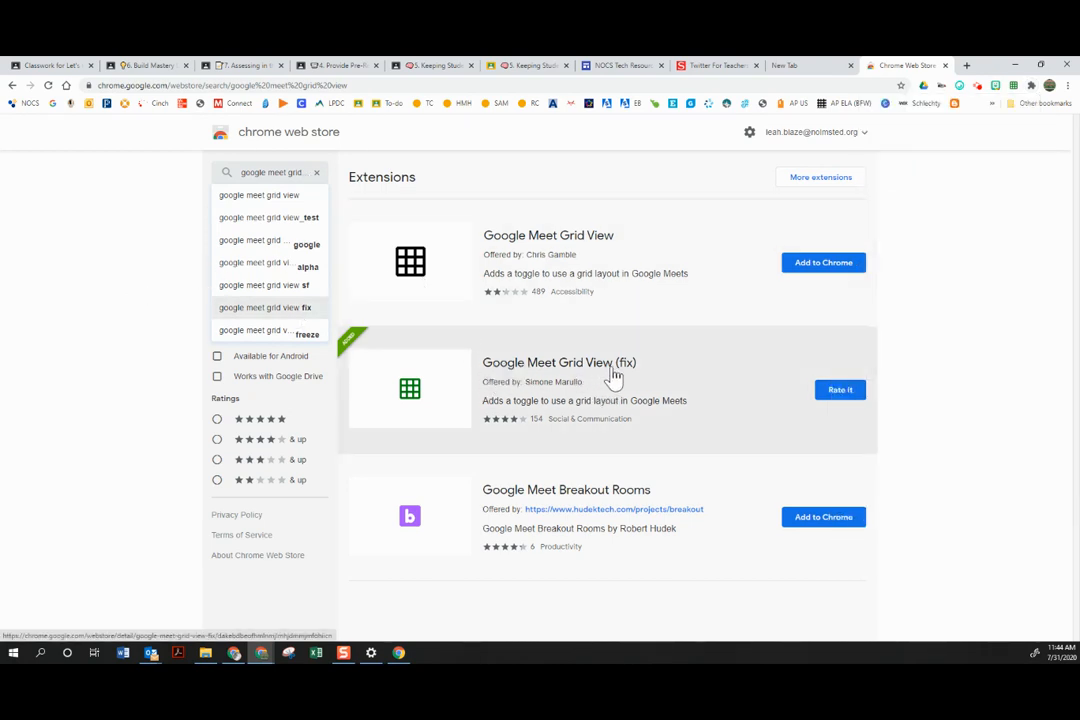
{"action": "mouse_move", "coordinate": [405, 410]}
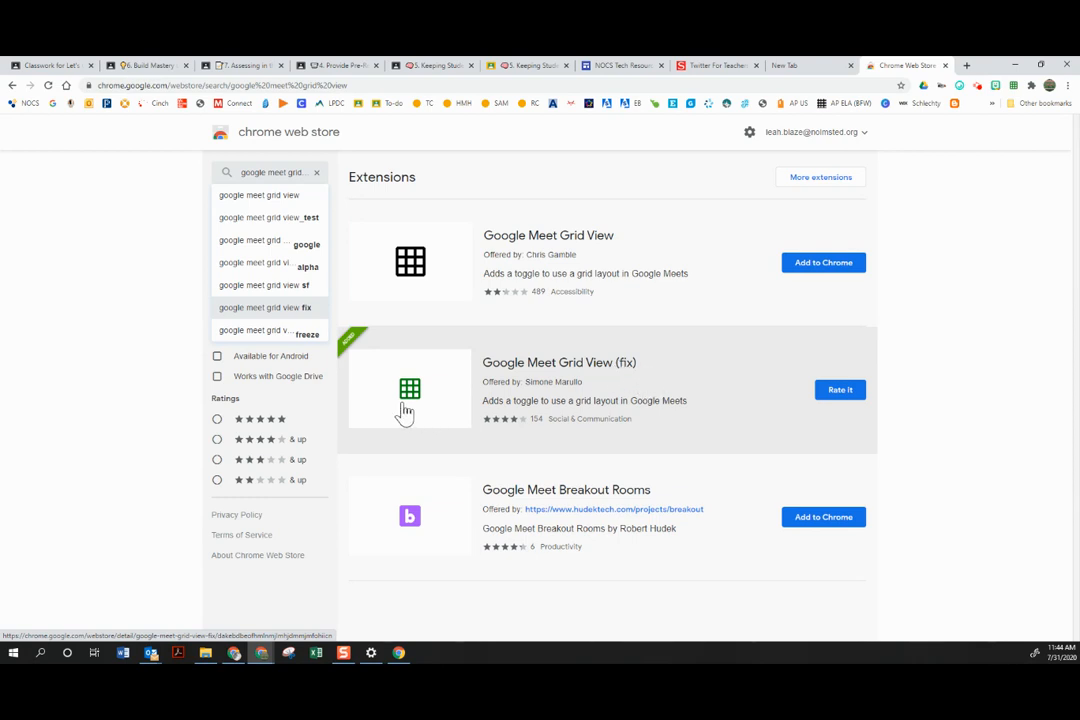
{"action": "mouse_move", "coordinate": [425, 400]}
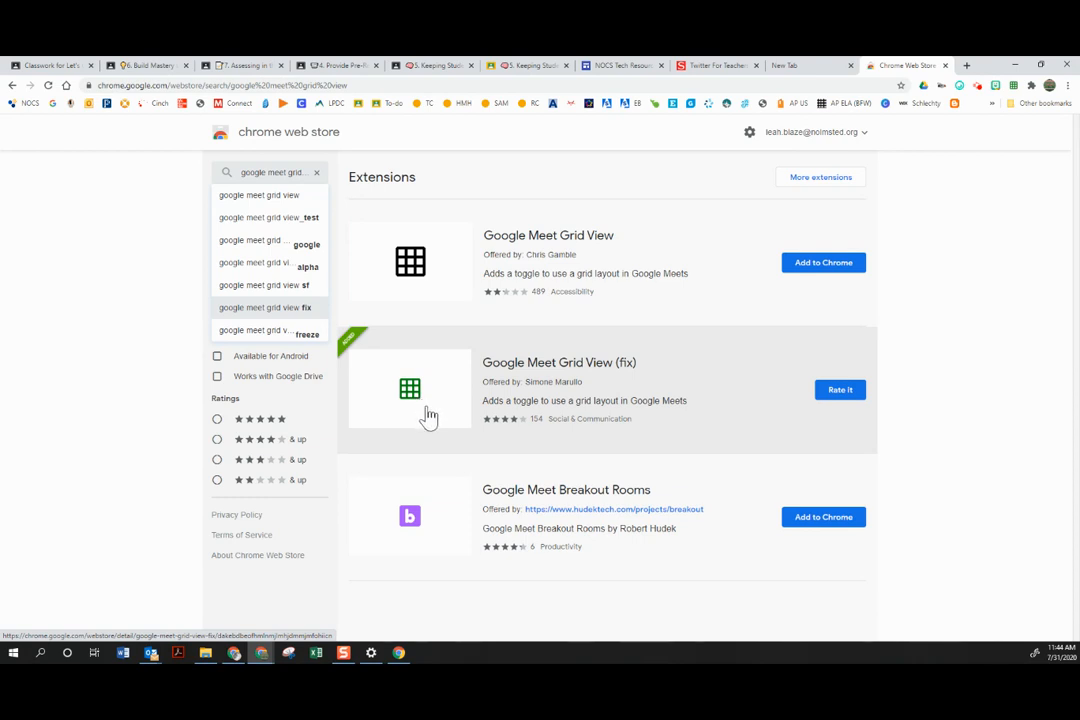
{"action": "mouse_move", "coordinate": [430, 421]}
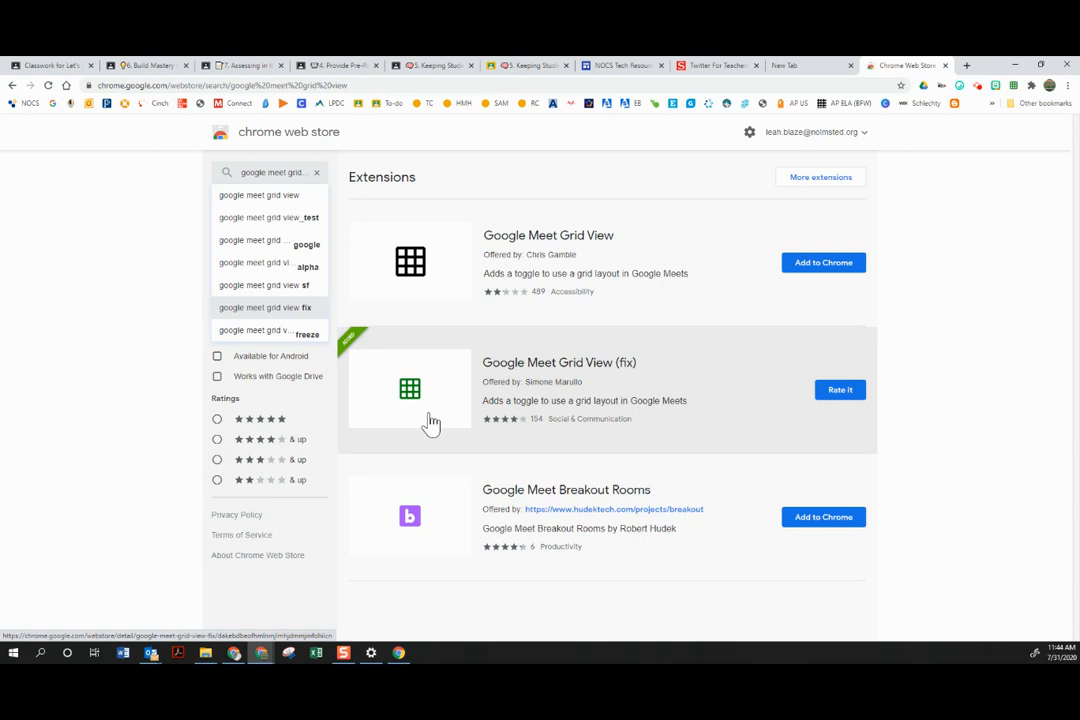
{"action": "mouse_move", "coordinate": [895, 428]}
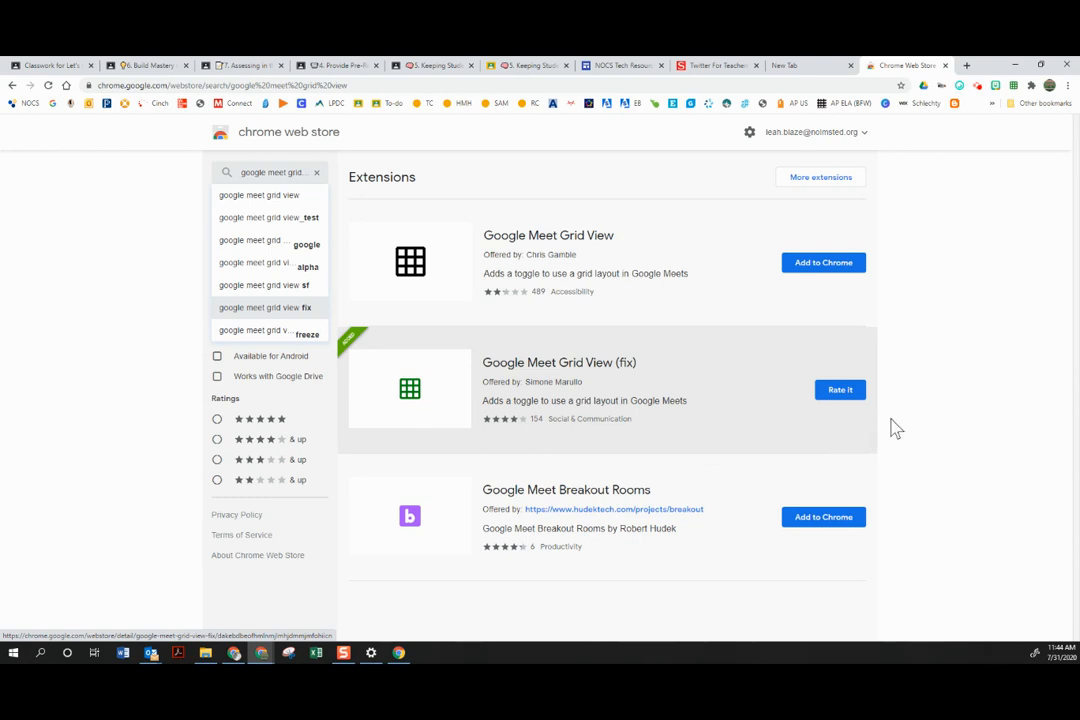
{"action": "mouse_move", "coordinate": [951, 417]}
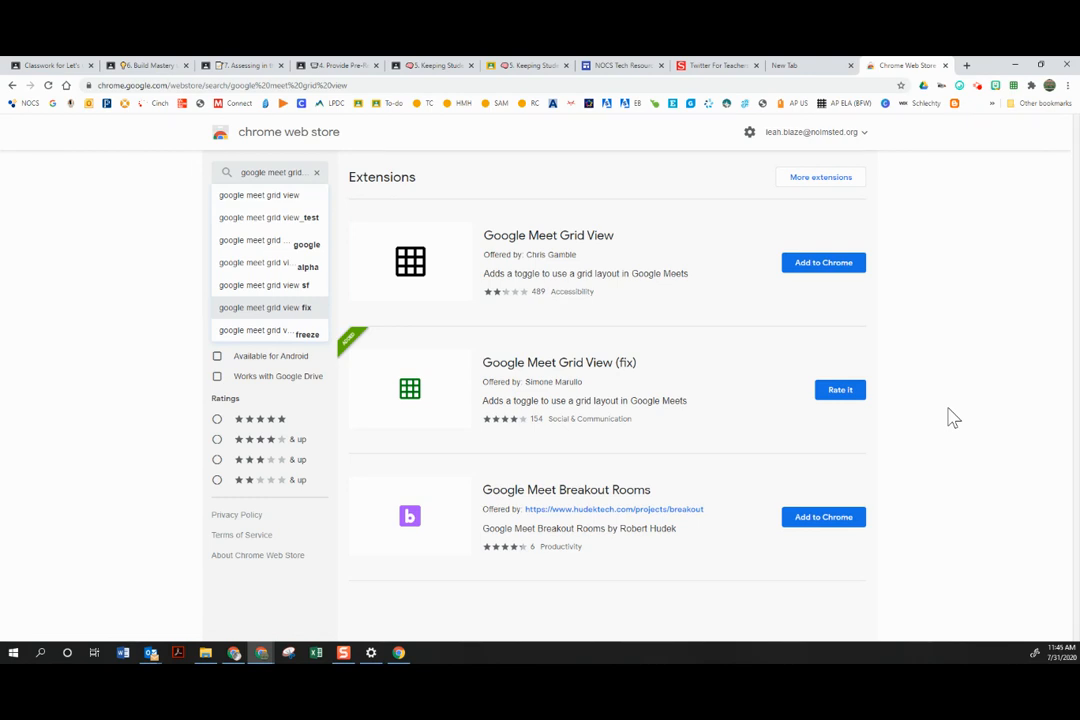
{"action": "mouse_move", "coordinate": [907, 393]}
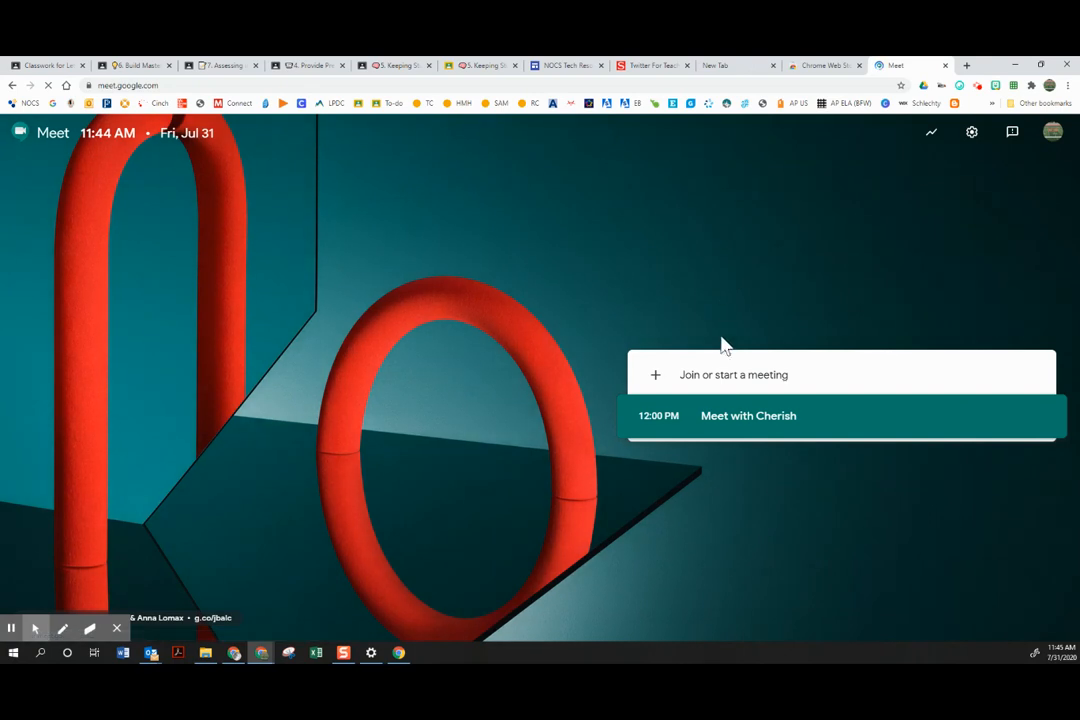
Start a Google Meet meeting nicknamed 'test' and join the call
{"action": "left_click", "coordinate": [733, 374]}
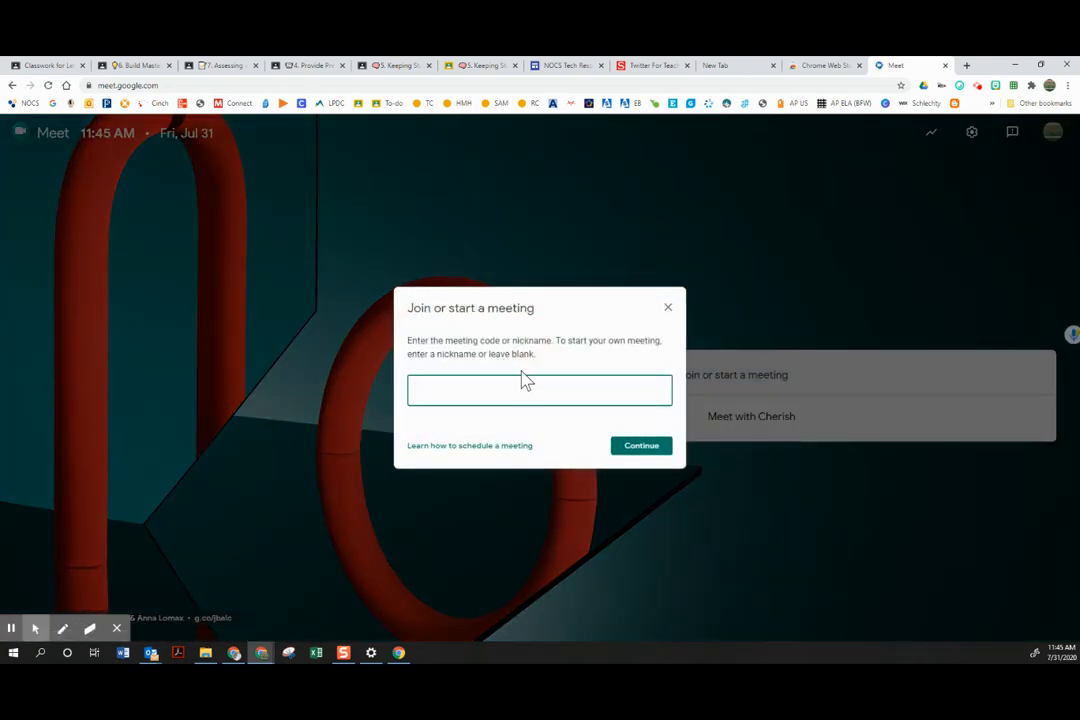
{"action": "left_click", "coordinate": [641, 445]}
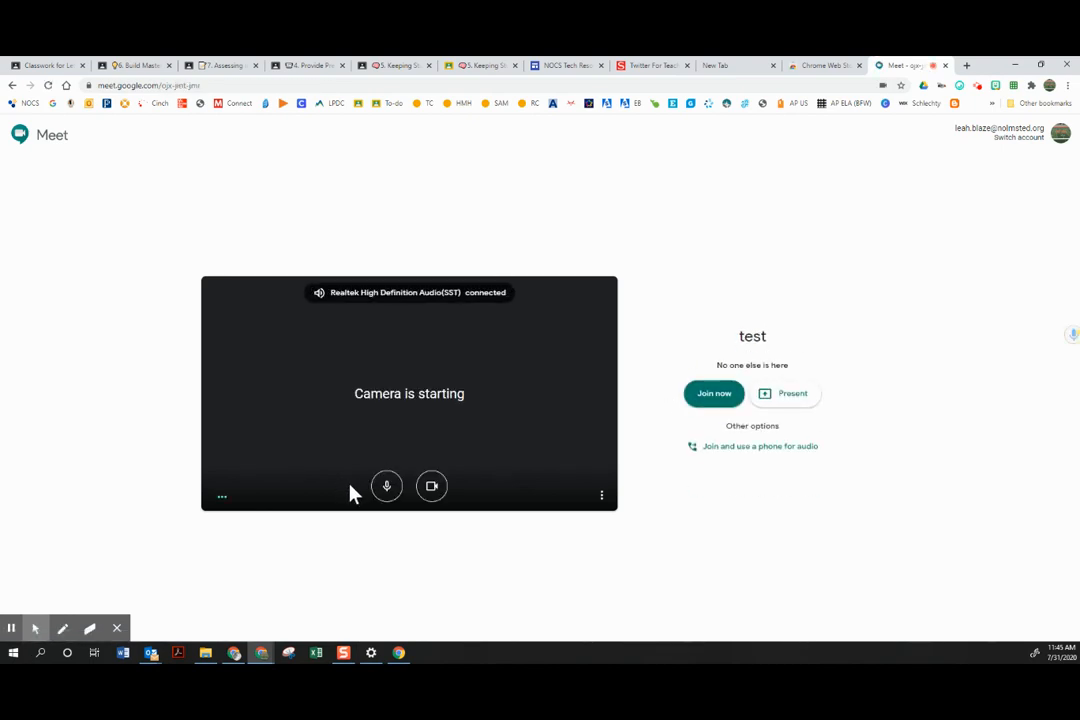
{"action": "left_click", "coordinate": [714, 393]}
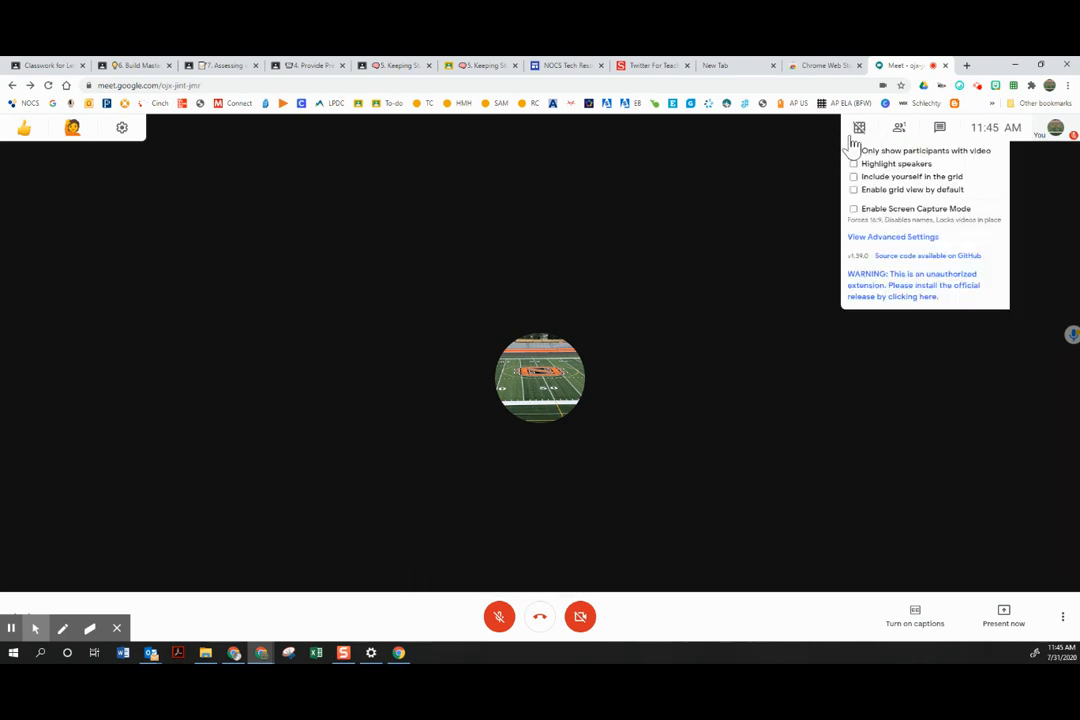
Dismiss the grid view extension's options popup
{"action": "left_click", "coordinate": [1062, 617]}
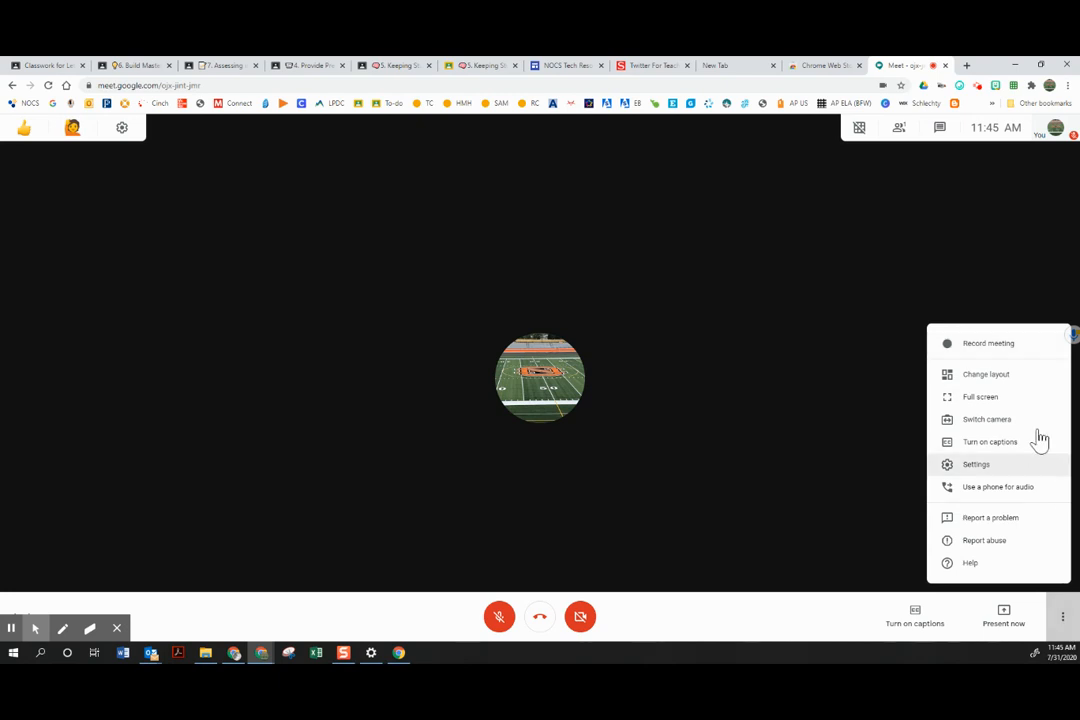
Switch the call layout to Tiled and close the layout dialog
{"action": "left_click", "coordinate": [986, 374]}
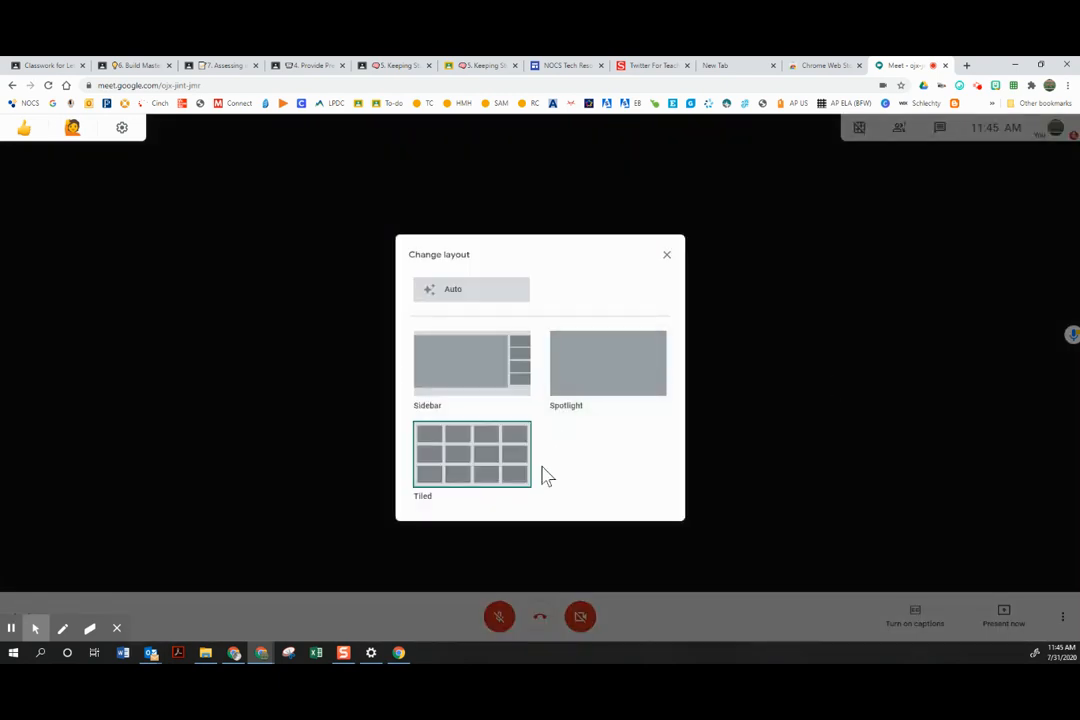
{"action": "mouse_move", "coordinate": [472, 468]}
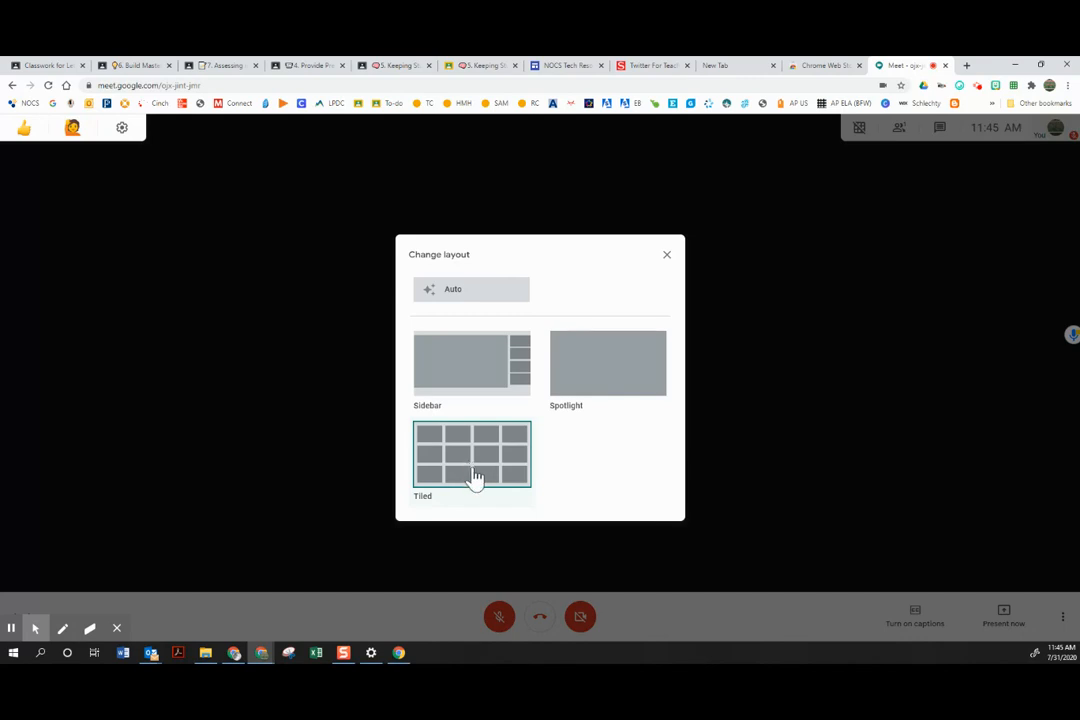
{"action": "mouse_move", "coordinate": [488, 480]}
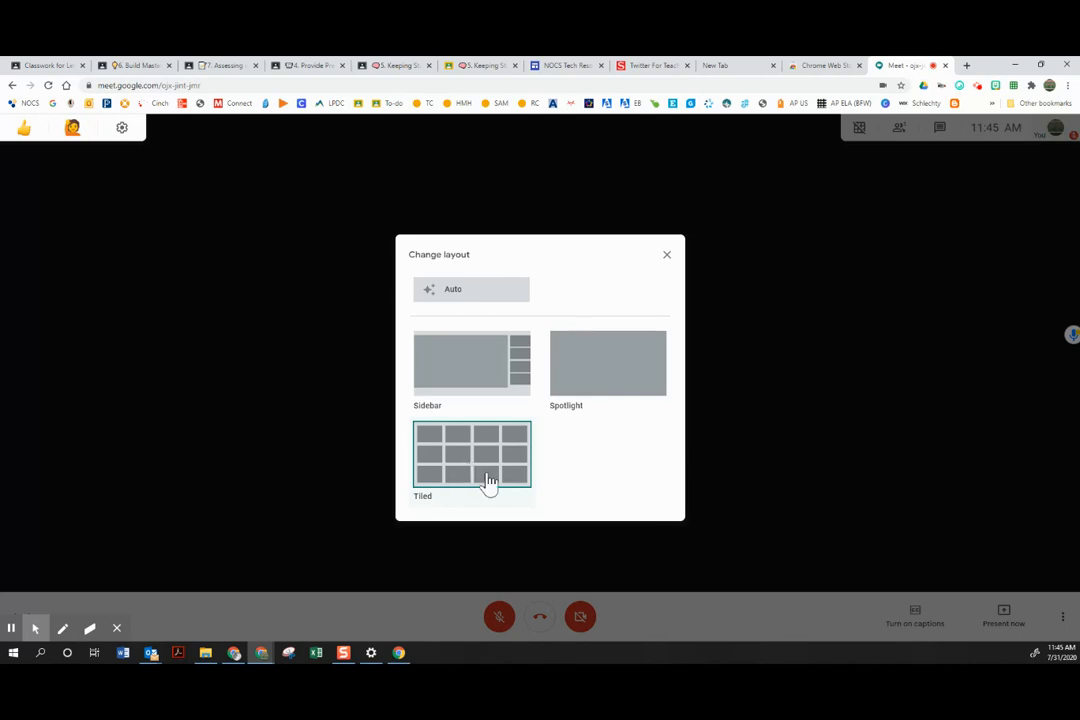
{"action": "mouse_move", "coordinate": [472, 459]}
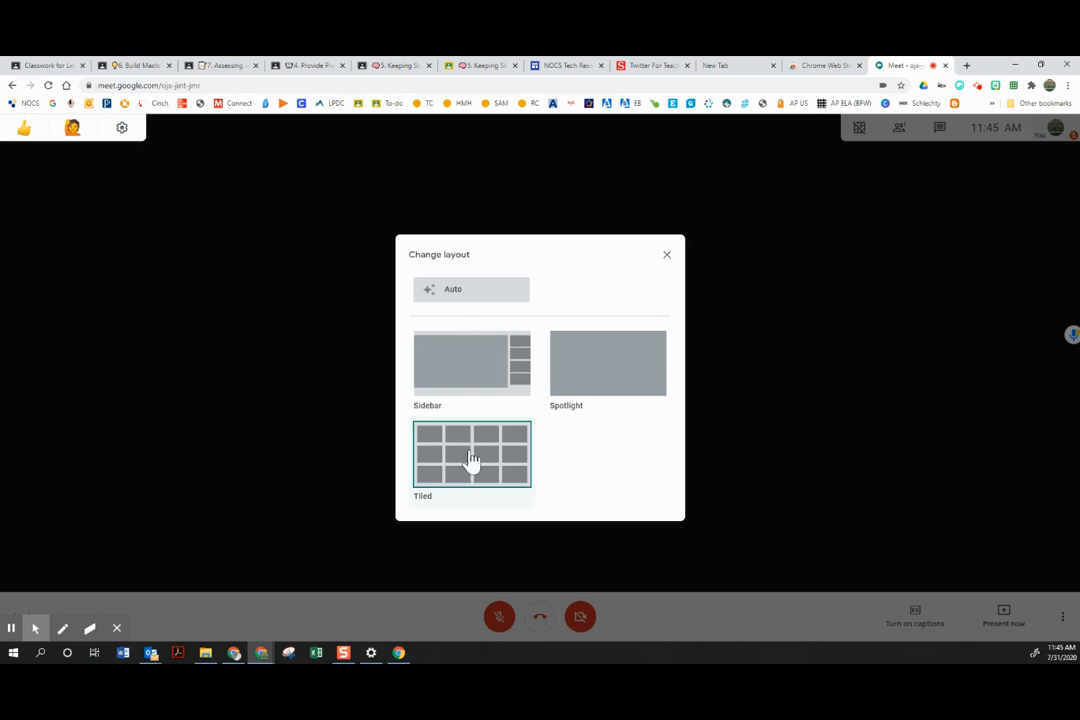
{"action": "mouse_move", "coordinate": [462, 475]}
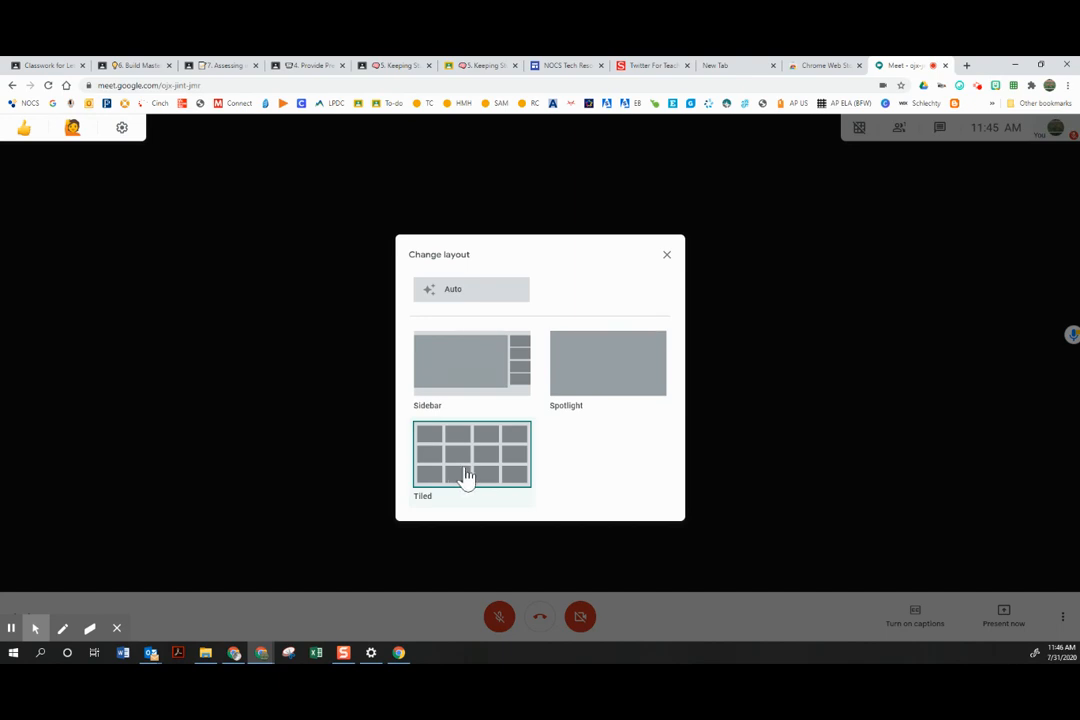
{"action": "mouse_move", "coordinate": [667, 257]}
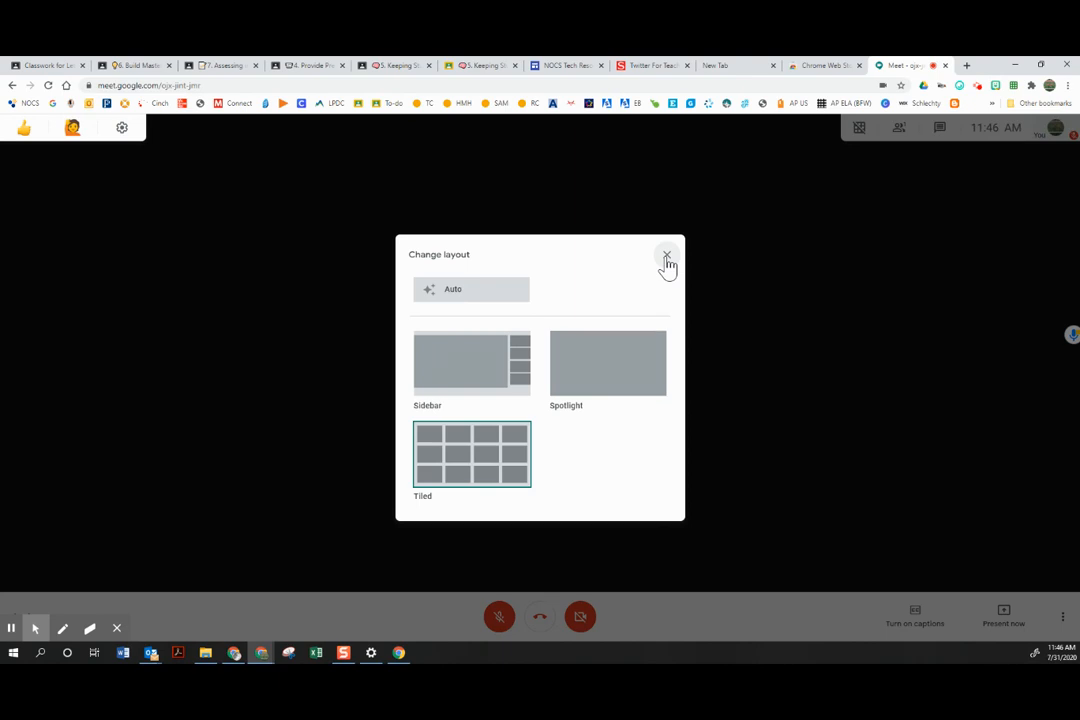
{"action": "left_click", "coordinate": [666, 257]}
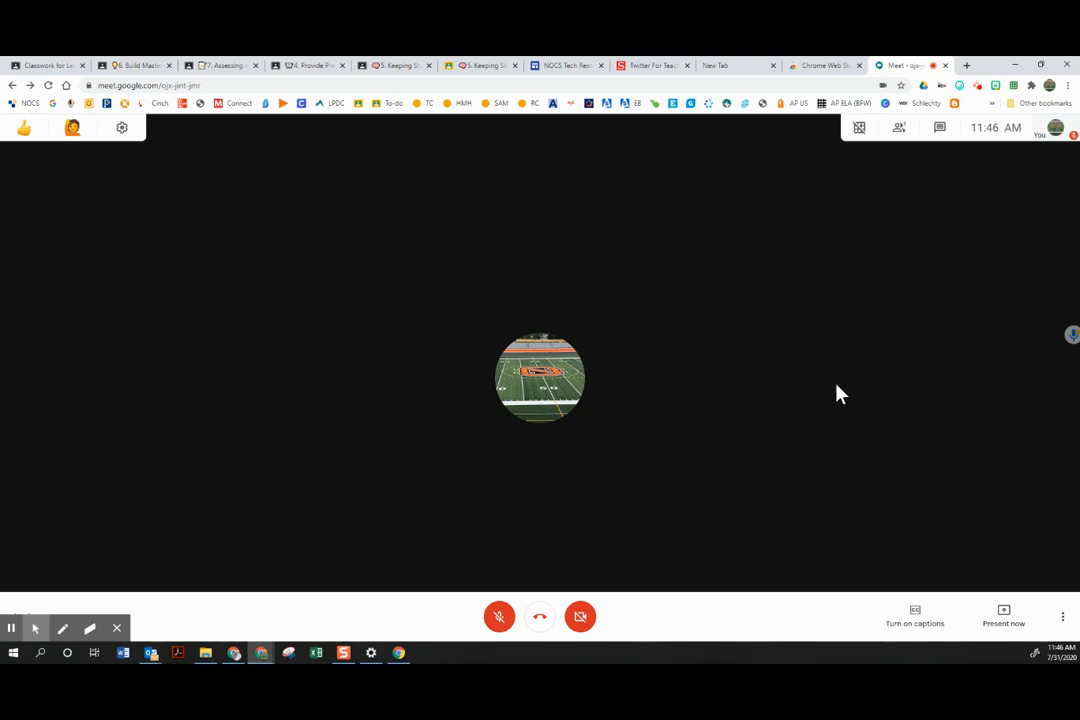